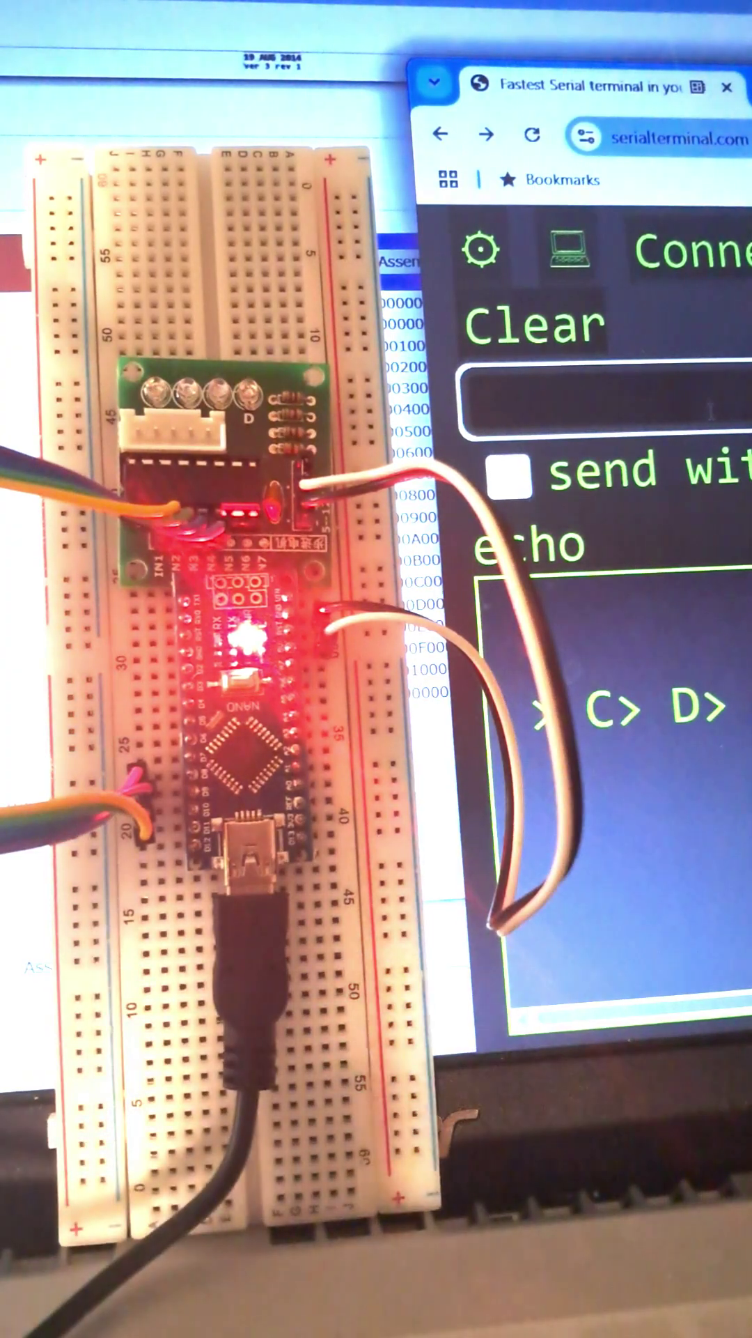
{"action": "type", "text": "A"}
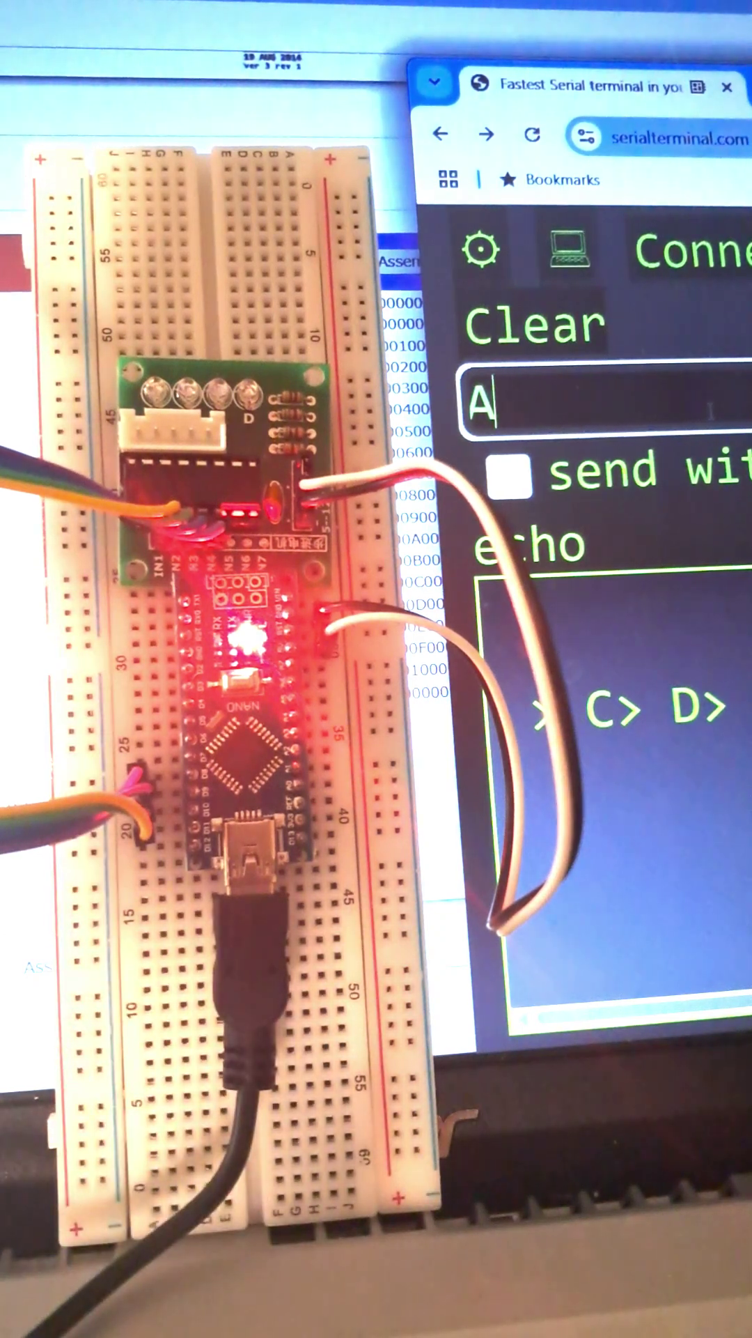